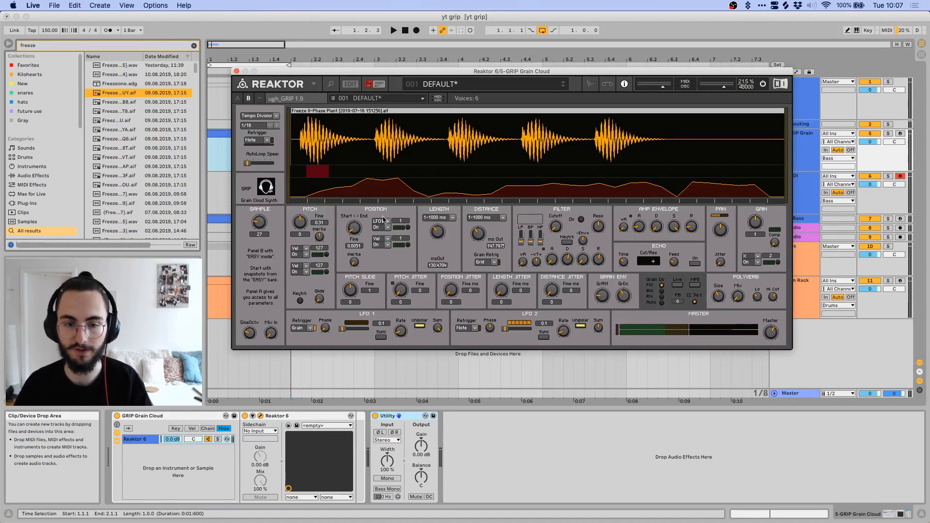
{"action": "mouse_move", "coordinate": [337, 128]}
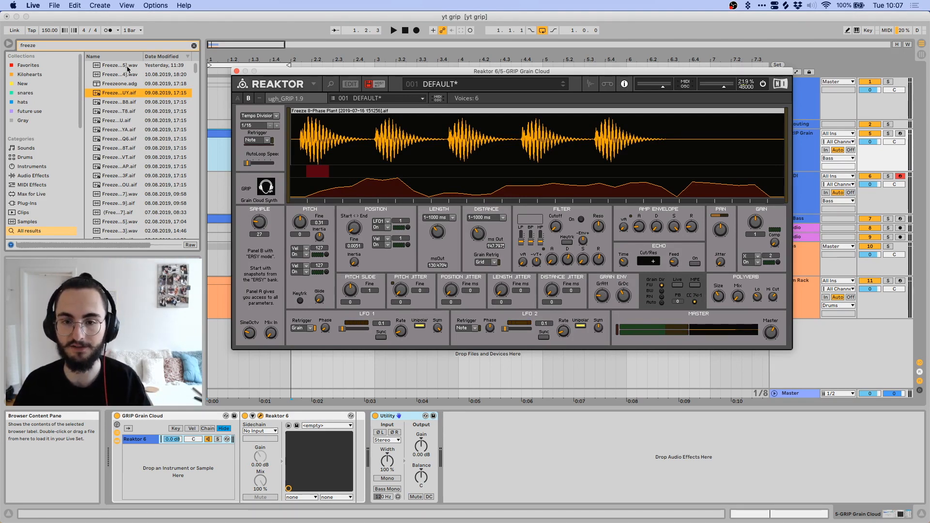
Step: Select the newest Freeze .wav at the top of Live's 'freeze' search results
{"action": "left_click", "coordinate": [119, 65]}
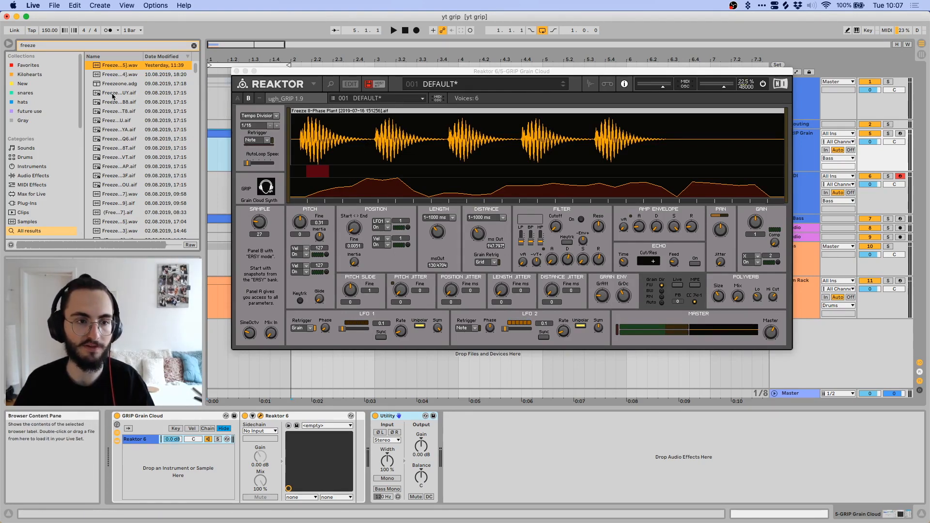
Step: Load the Serum-rendered Freeze sample into GRIP's grain cloud, replacing the Phase Plant one
{"action": "left_click", "coordinate": [114, 93]}
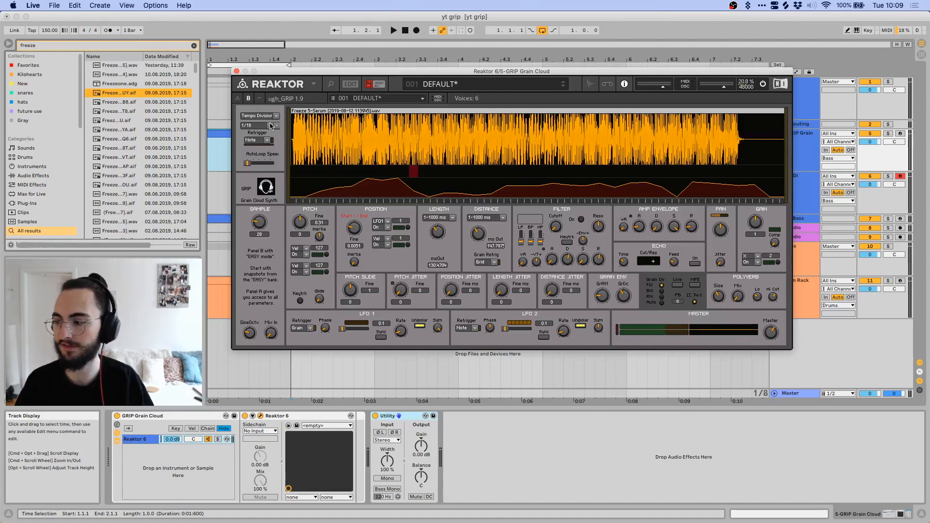
Step: Set Tempo Division to Grid off, then widen the grain region and shorten the distance between grains
{"action": "left_click", "coordinate": [258, 116]}
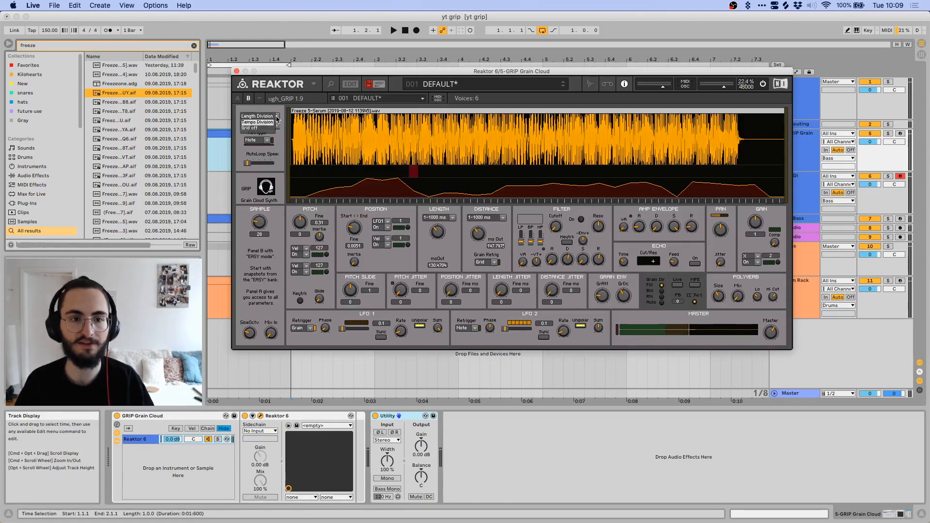
{"action": "left_click", "coordinate": [258, 128]}
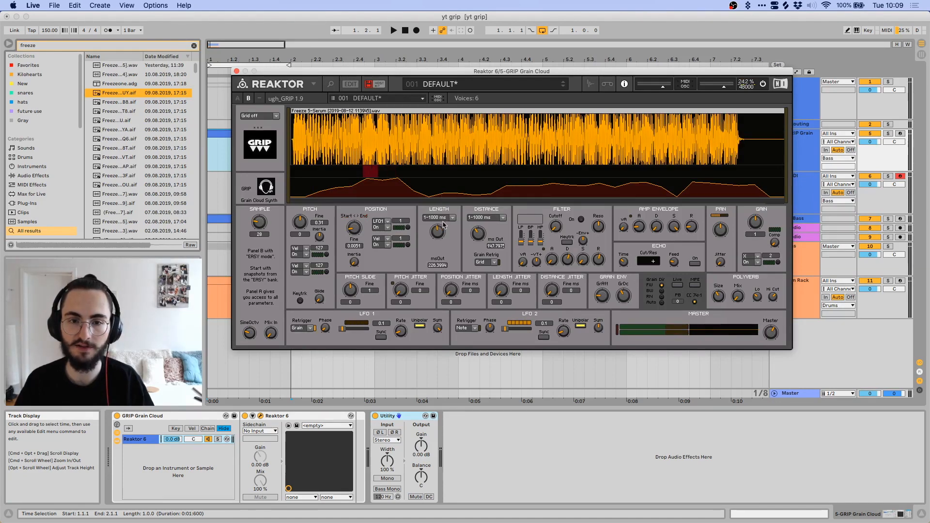
{"action": "left_click_drag", "start_coordinate": [438, 233], "coordinate": [438, 243]}
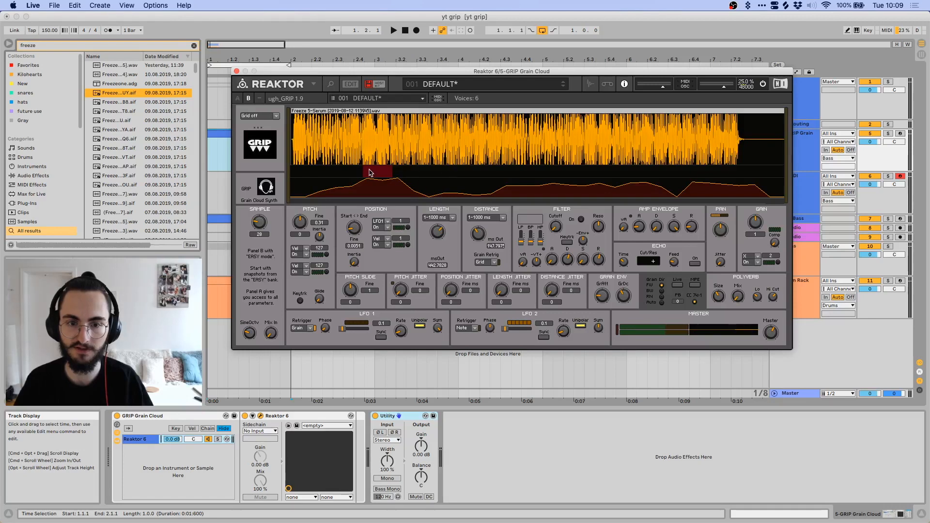
{"action": "left_click_drag", "start_coordinate": [437, 231], "coordinate": [438, 229]}
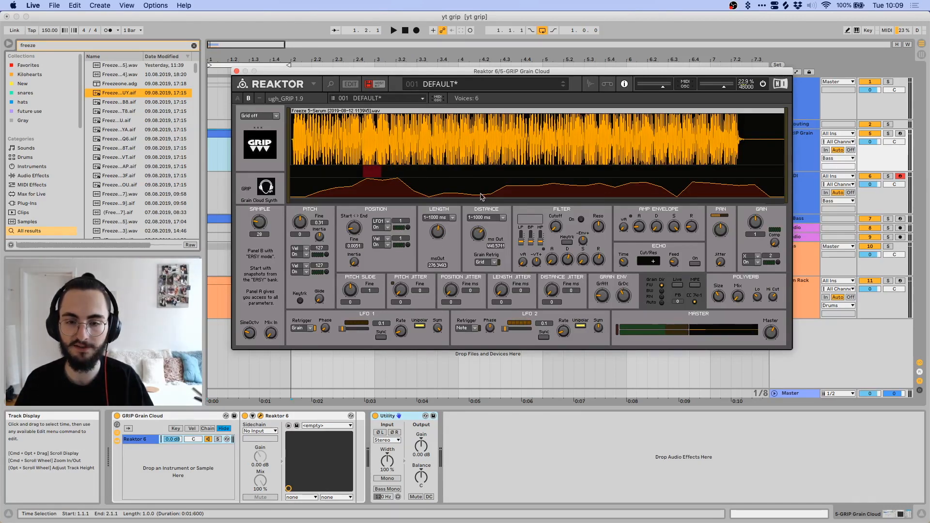
{"action": "left_click_drag", "start_coordinate": [478, 231], "coordinate": [478, 244]}
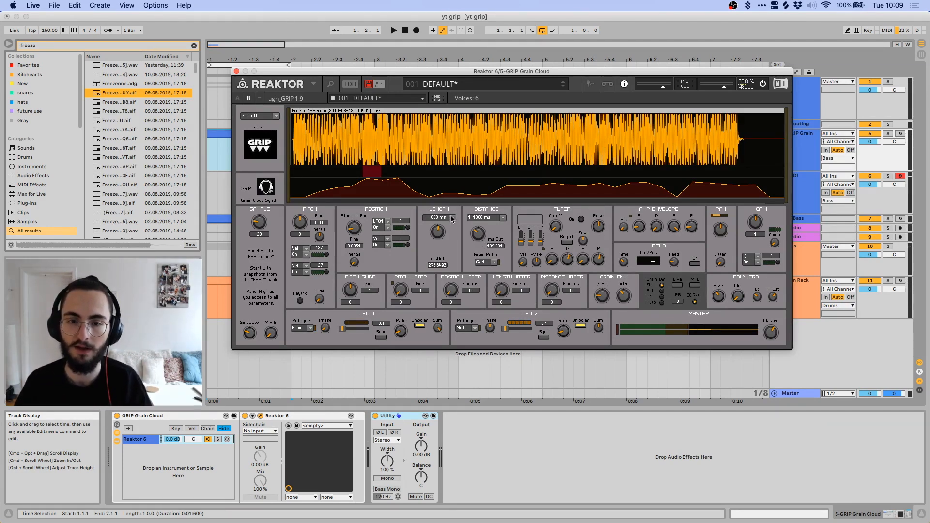
Step: Set grain Length mode to %SampLen and shrink the grains to part of the Serum waveform
{"action": "left_click", "coordinate": [452, 217]}
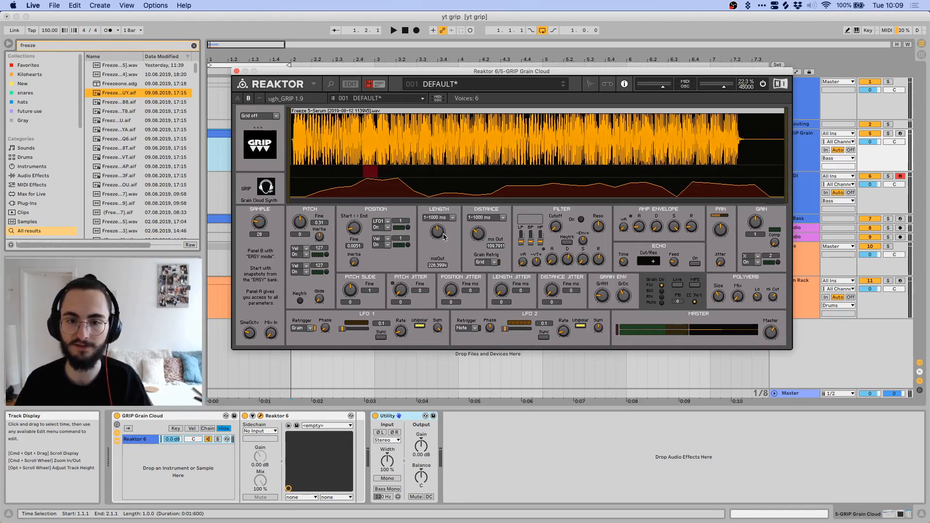
{"action": "left_click", "coordinate": [438, 217]}
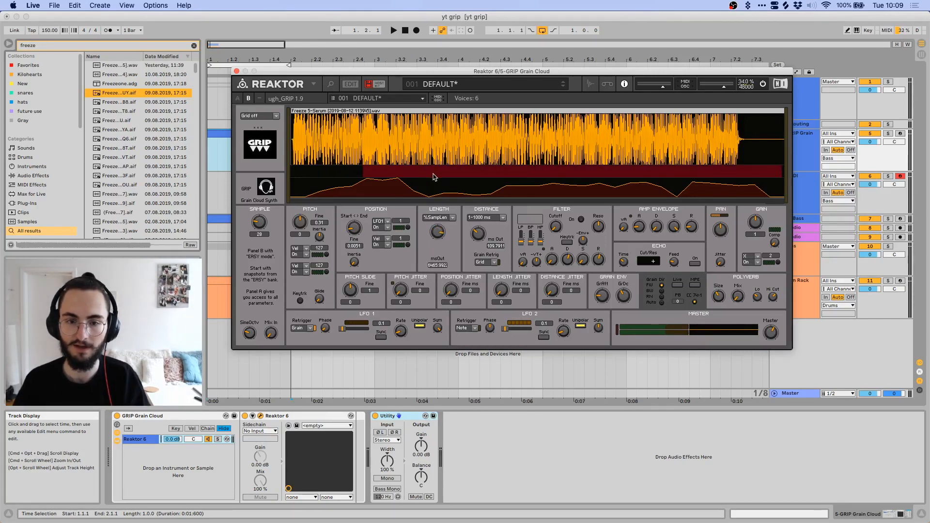
{"action": "left_click_drag", "start_coordinate": [438, 231], "coordinate": [438, 225]}
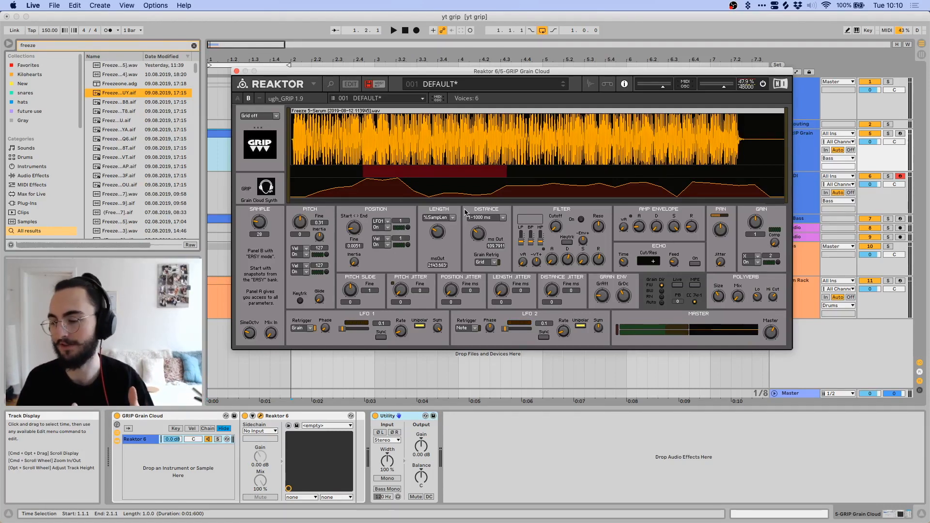
Step: Set grain Length mode to Link2Distnc and increase the distance between grains
{"action": "left_click", "coordinate": [439, 218]}
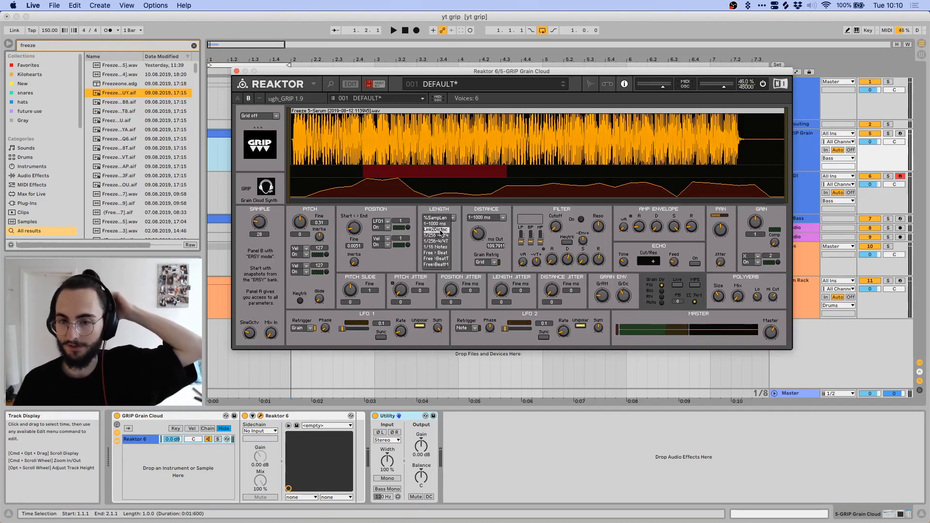
{"action": "left_click", "coordinate": [437, 230]}
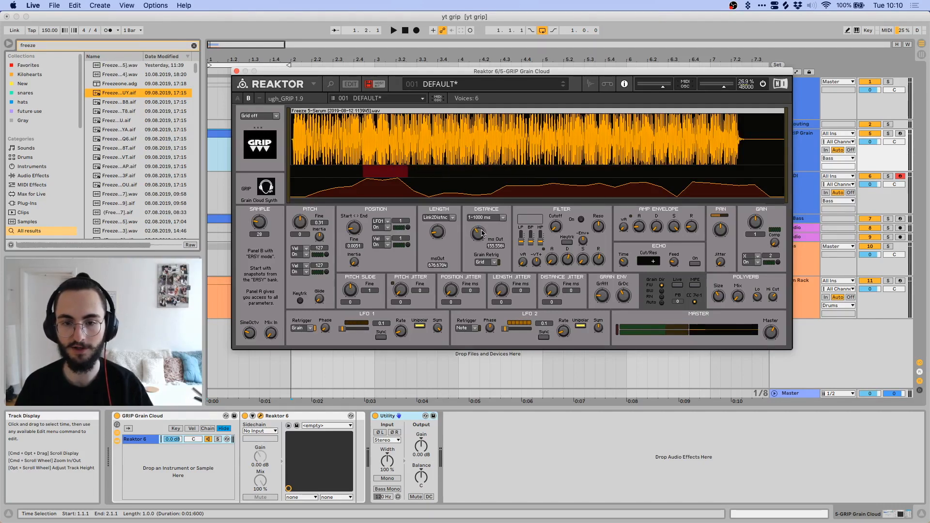
{"action": "left_click", "coordinate": [502, 217]}
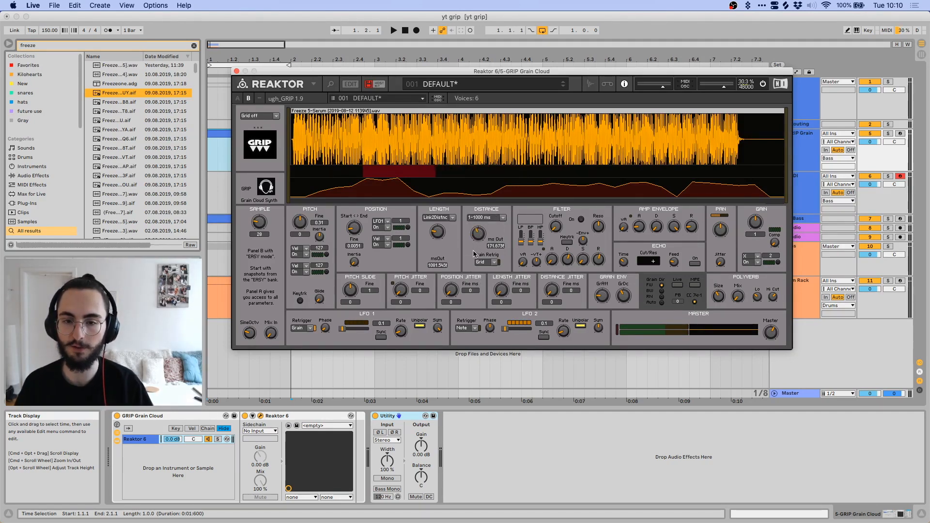
{"action": "left_click_drag", "start_coordinate": [478, 231], "coordinate": [478, 219]}
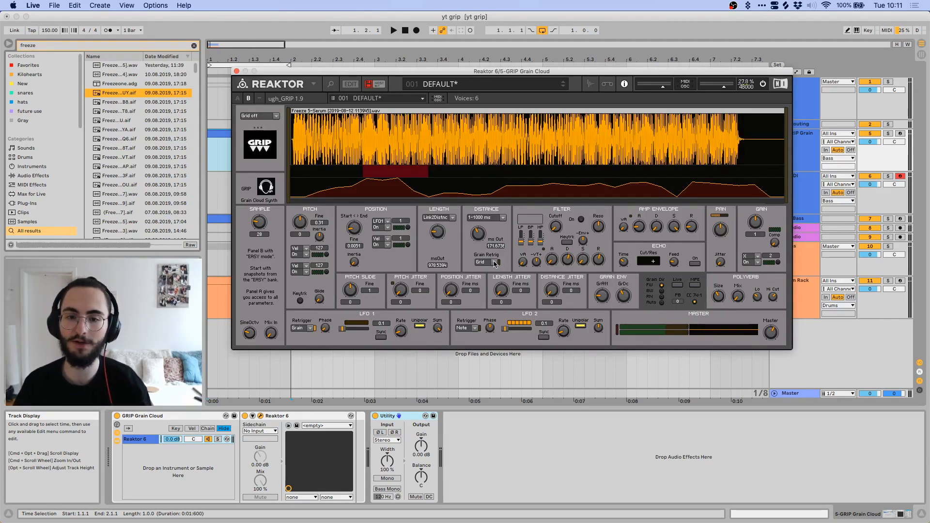
Step: Set the division menu to Grid off and Grain Retrig to Grid
{"action": "left_click", "coordinate": [486, 261]}
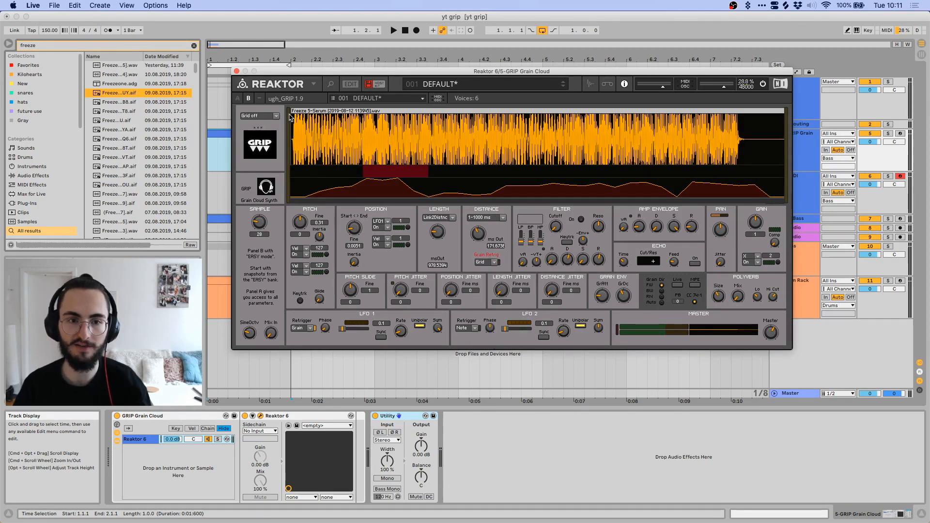
{"action": "left_click", "coordinate": [257, 116]}
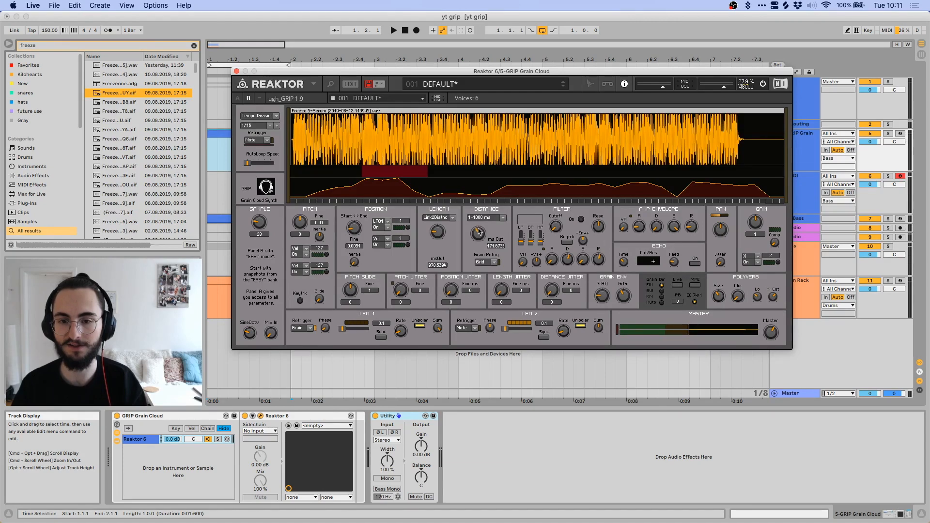
{"action": "left_click", "coordinate": [258, 116]}
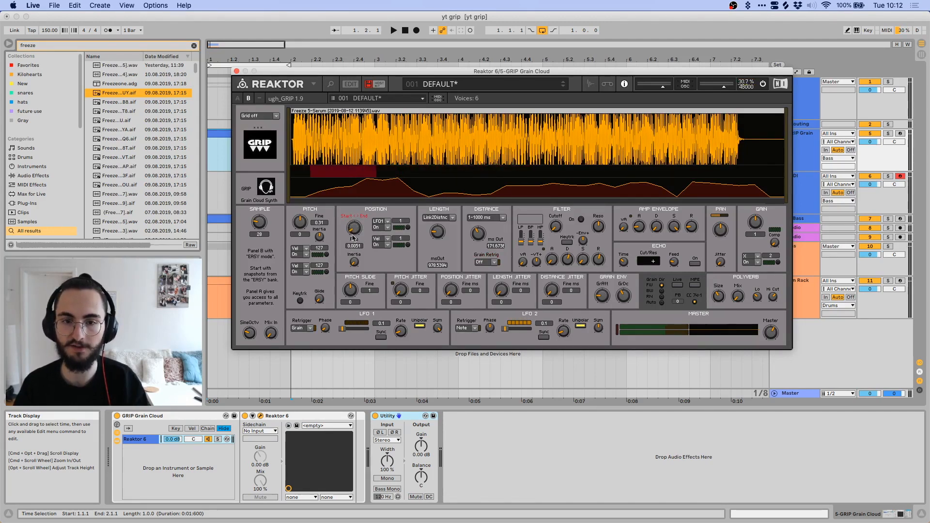
{"action": "left_click", "coordinate": [485, 261]}
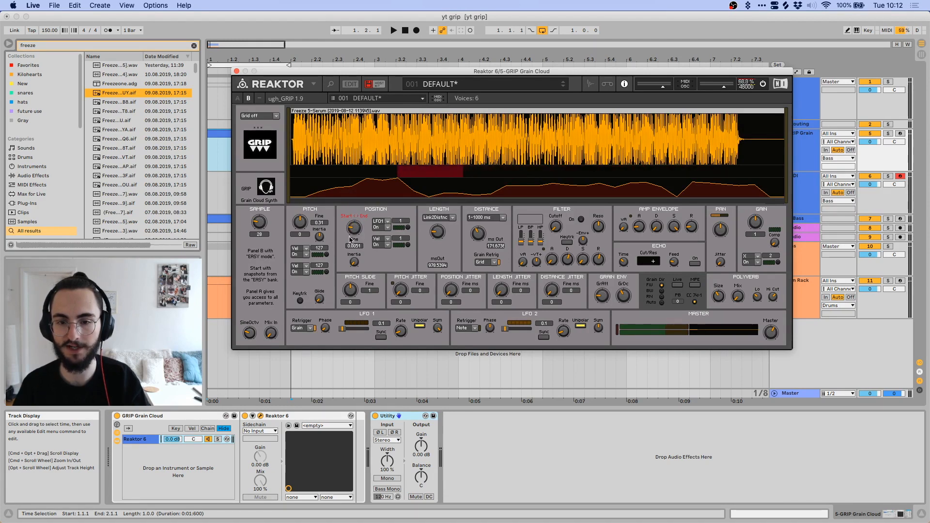
{"action": "left_click", "coordinate": [487, 262]}
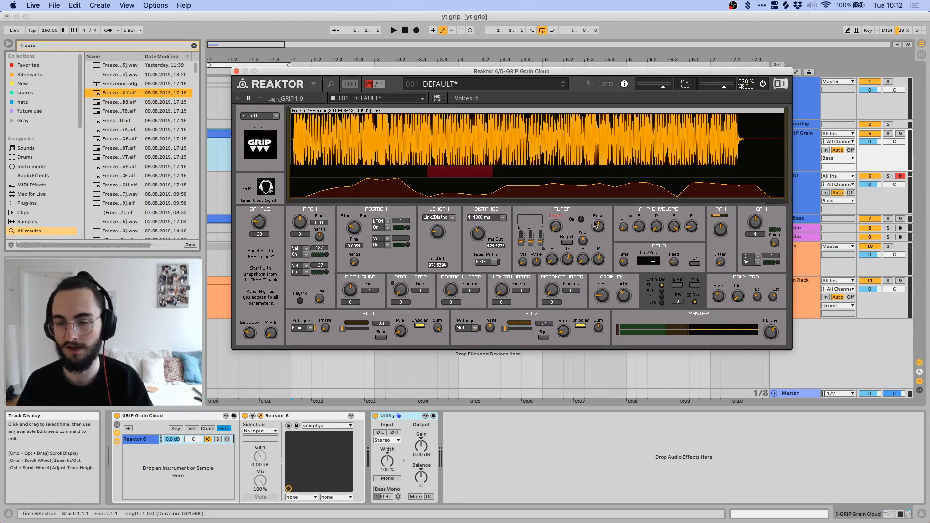
{"action": "mouse_move", "coordinate": [581, 220]}
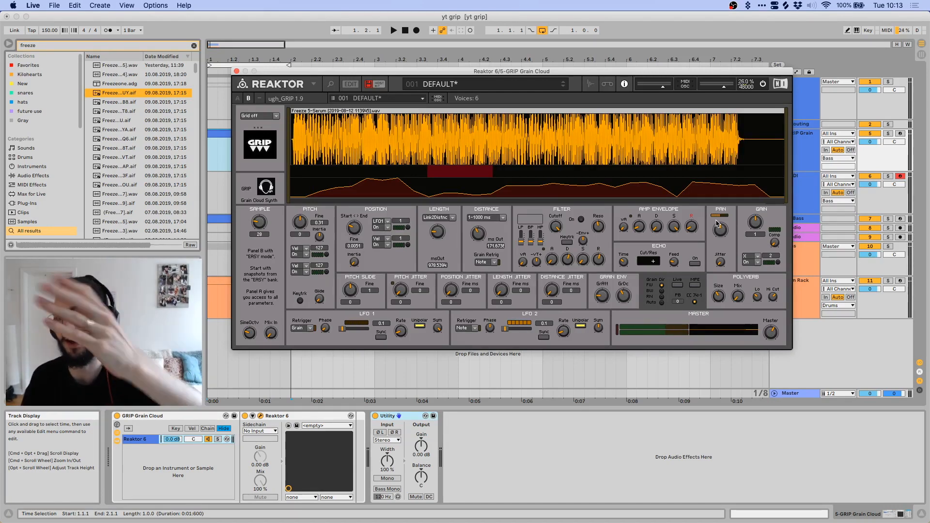
{"action": "mouse_move", "coordinate": [655, 143]}
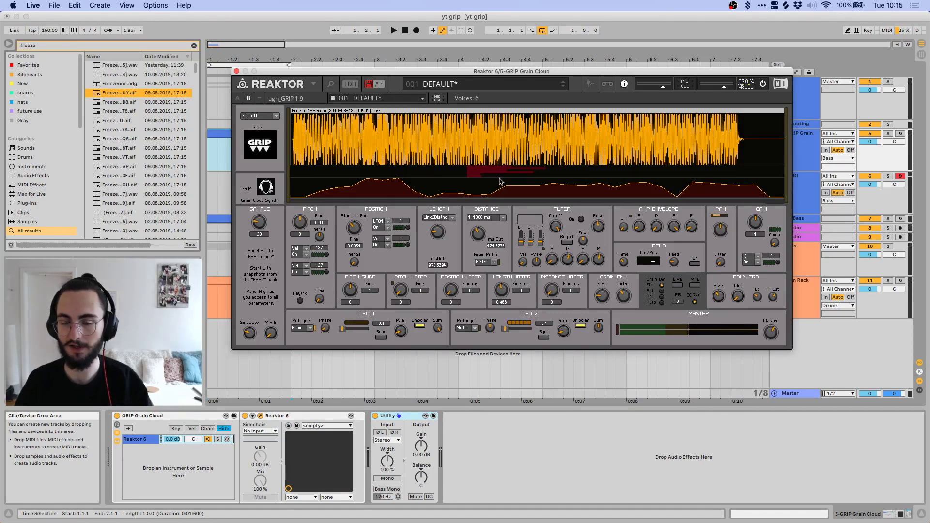
{"action": "mouse_move", "coordinate": [497, 174]}
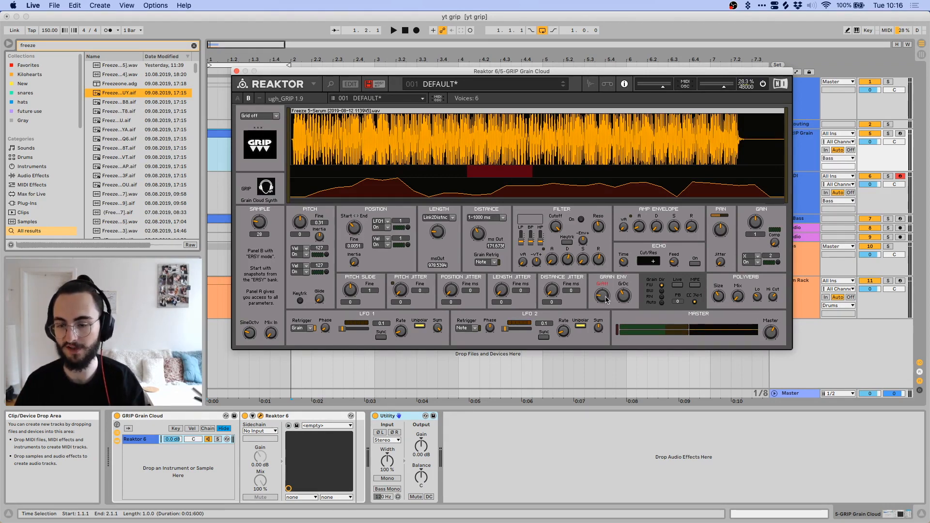
{"action": "mouse_move", "coordinate": [602, 295]}
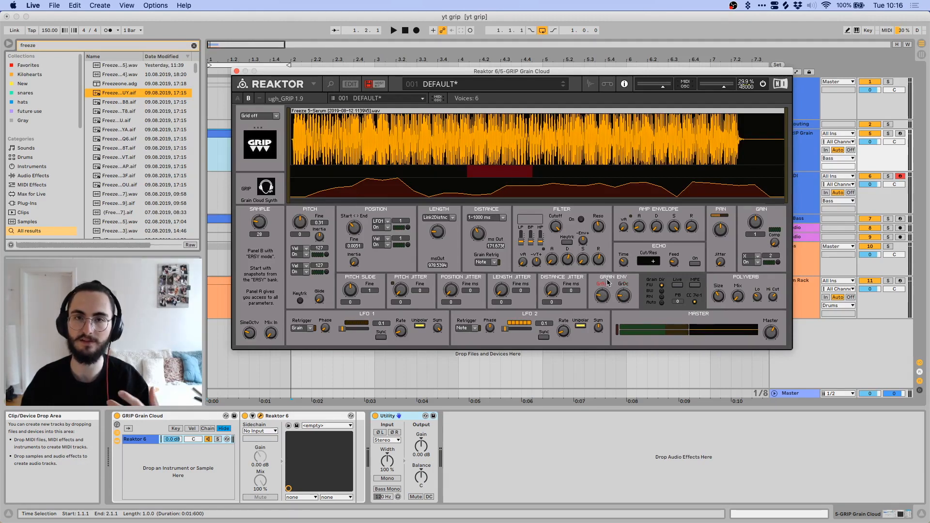
{"action": "mouse_move", "coordinate": [604, 283]}
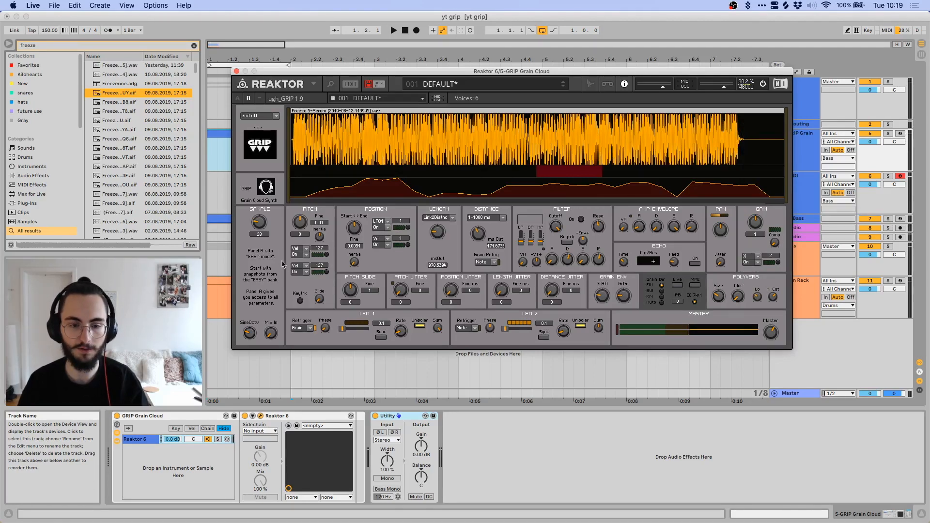
{"action": "mouse_move", "coordinate": [337, 304]}
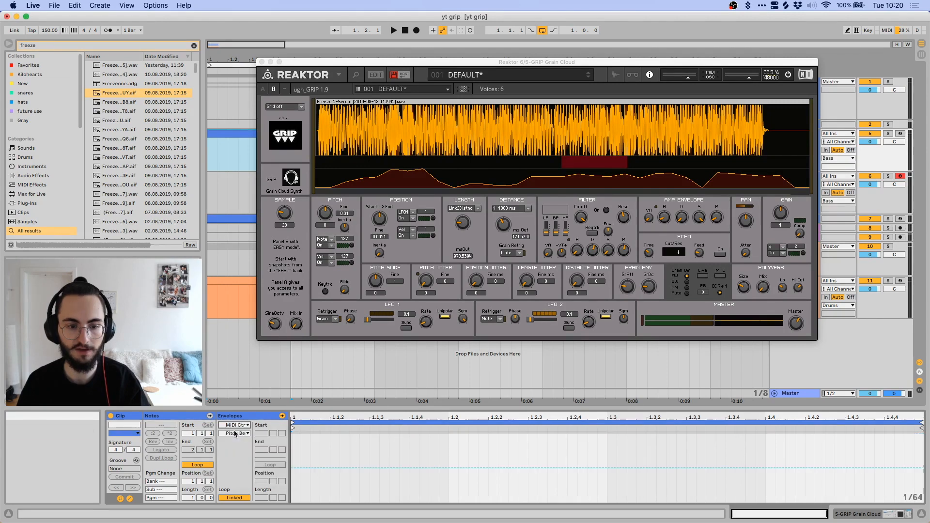
Step: Show the clip's MIDI Ctrl envelope chooser listing pitch bend, modulation and numbered controllers
{"action": "left_click", "coordinate": [233, 433]}
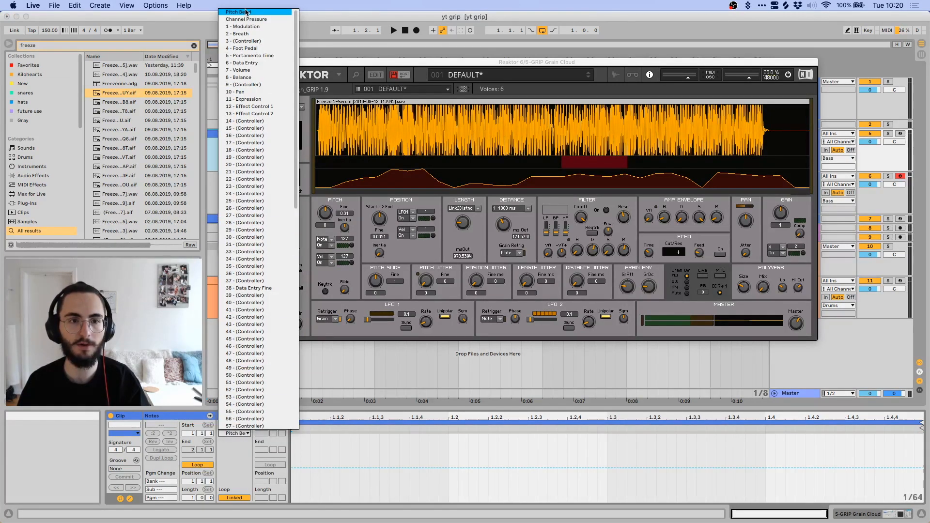
{"action": "mouse_move", "coordinate": [249, 27]}
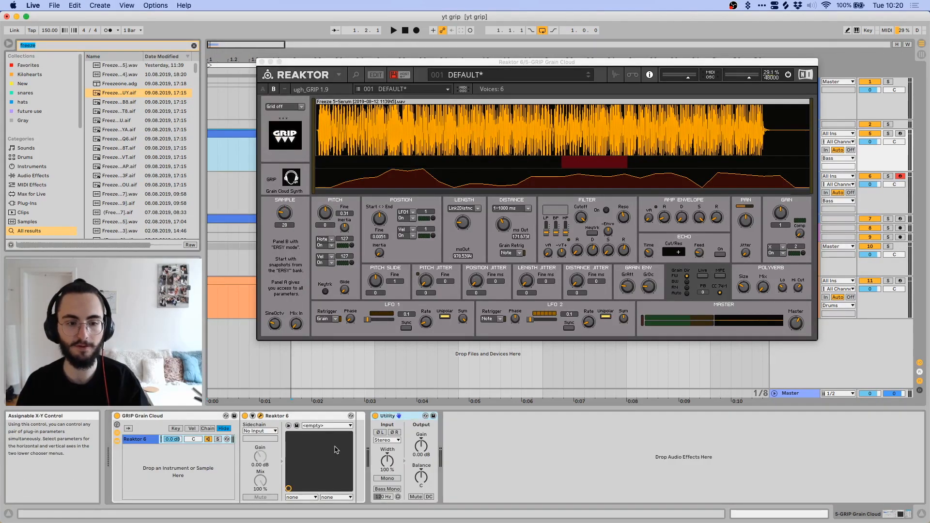
Step: Search the browser for 'pbmw' and pick the PBMW.amxd Max device result
{"action": "type", "text": "pbmw"}
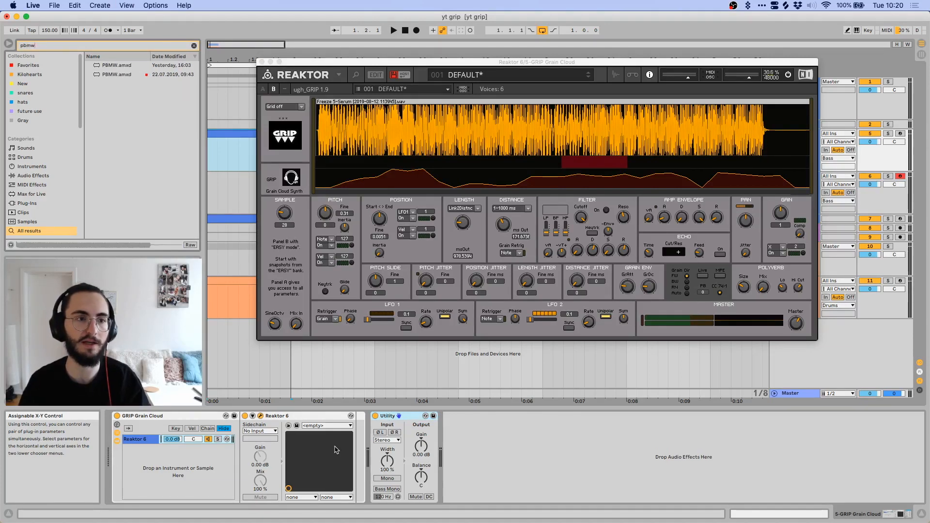
{"action": "left_click", "coordinate": [116, 74]}
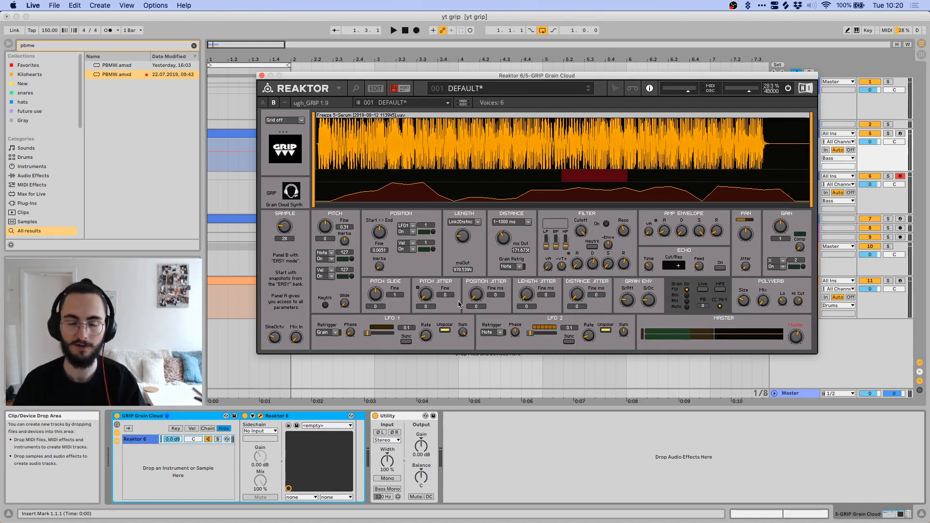
{"action": "mouse_move", "coordinate": [455, 75]}
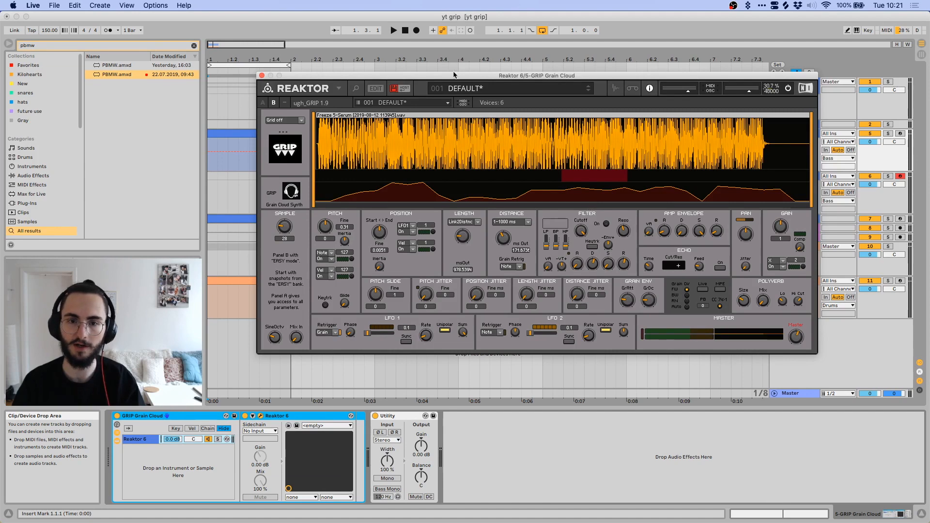
Step: Move the Reaktor plug-in window downward so the arrangement and clip above are visible
{"action": "left_click_drag", "start_coordinate": [537, 76], "coordinate": [559, 189]}
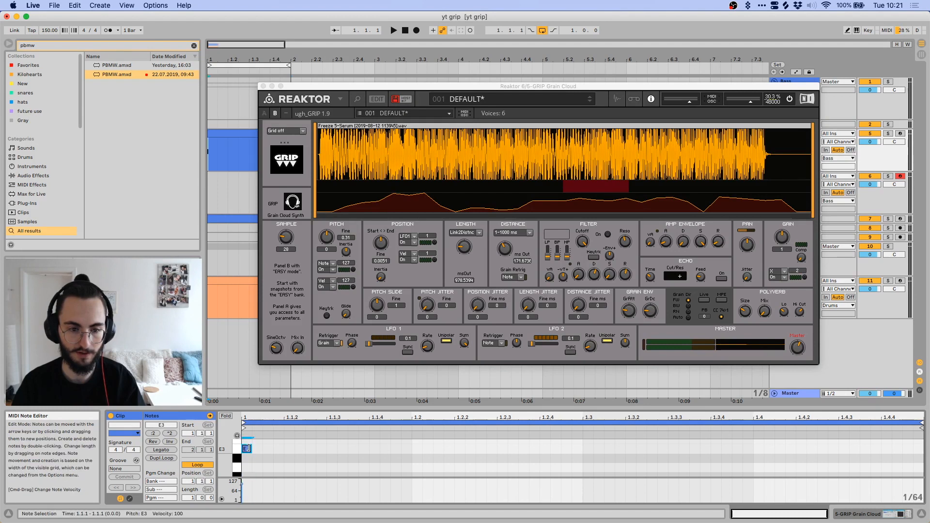
{"action": "left_click_drag", "start_coordinate": [245, 449], "coordinate": [409, 449]}
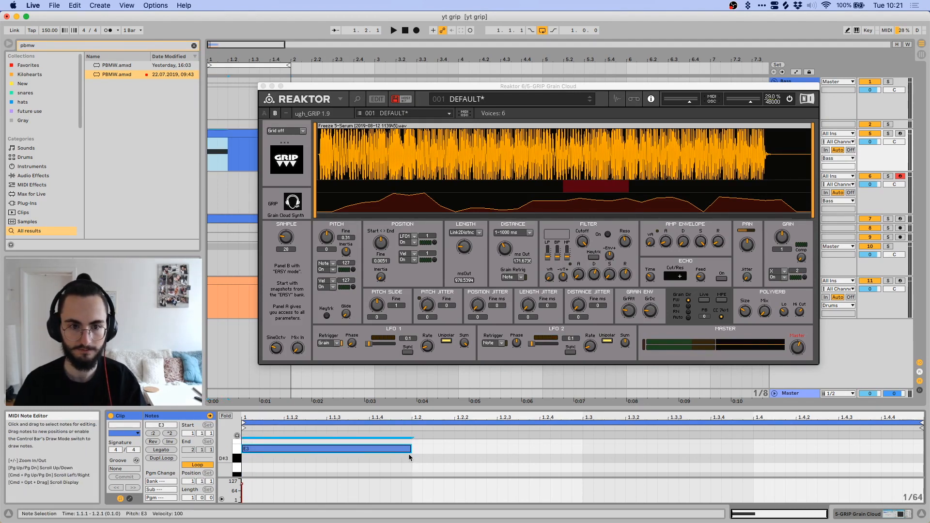
{"action": "left_click_drag", "start_coordinate": [326, 448], "coordinate": [326, 471]}
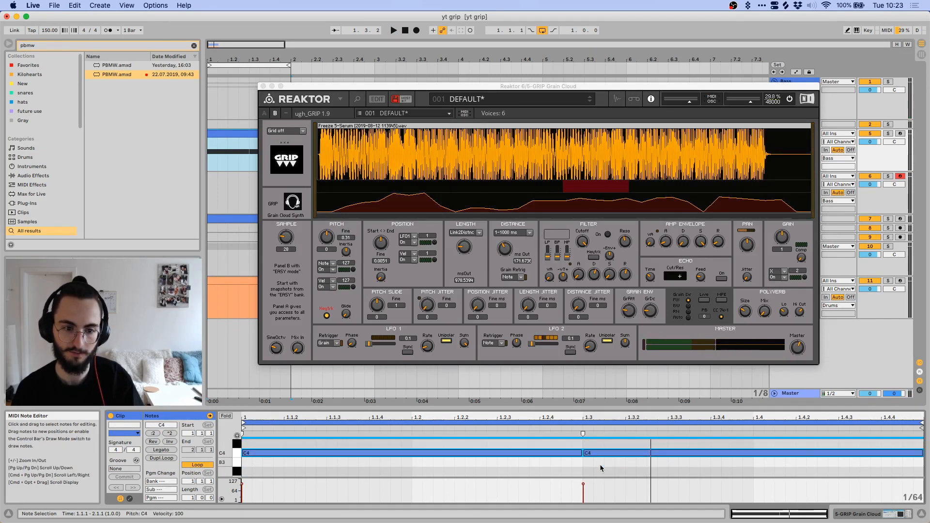
{"action": "left_click_drag", "start_coordinate": [587, 452], "coordinate": [587, 462]}
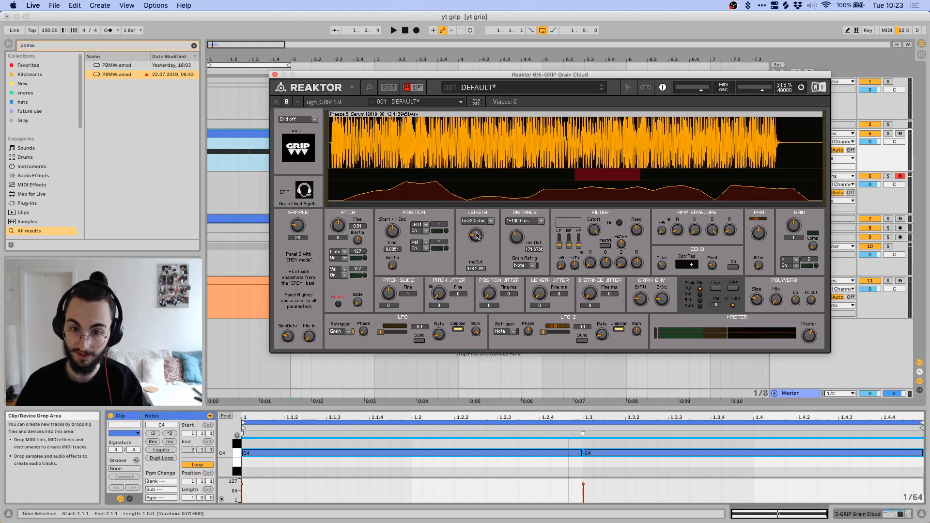
Step: Switch GRIP's grain Length mode from Link2Distnc to the 1–1000 ms range
{"action": "left_click", "coordinate": [477, 221]}
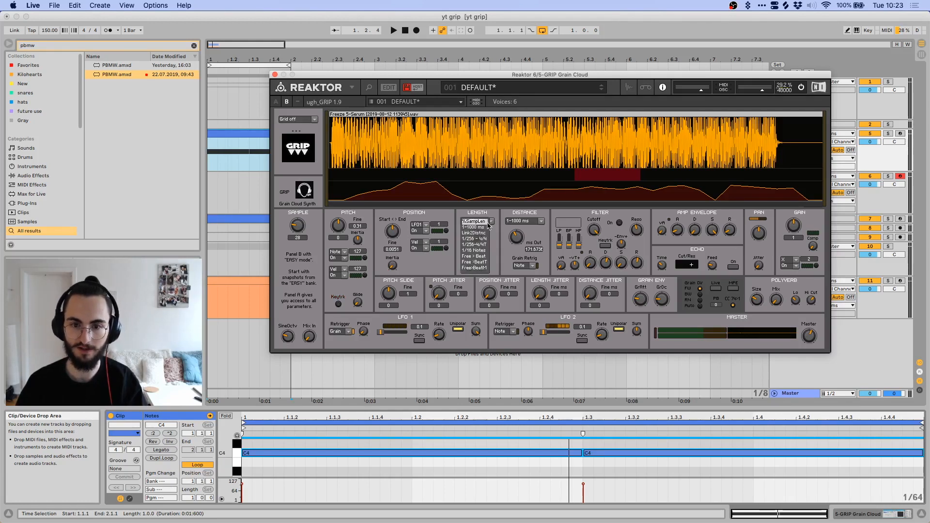
{"action": "left_click", "coordinate": [475, 227]}
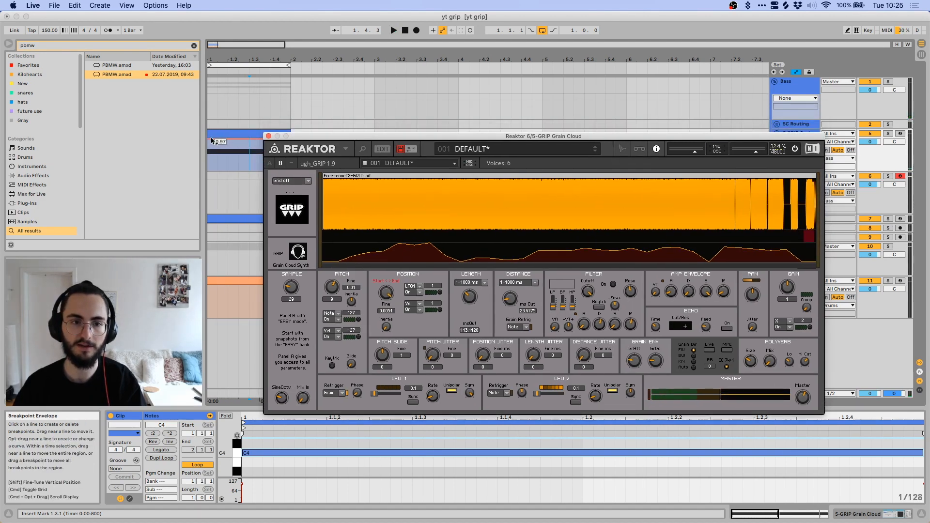
Step: Automate Position Start around 0.85, set grain Distance to about 31.6 ms, and close the GRIP window
{"action": "left_click", "coordinate": [393, 30]}
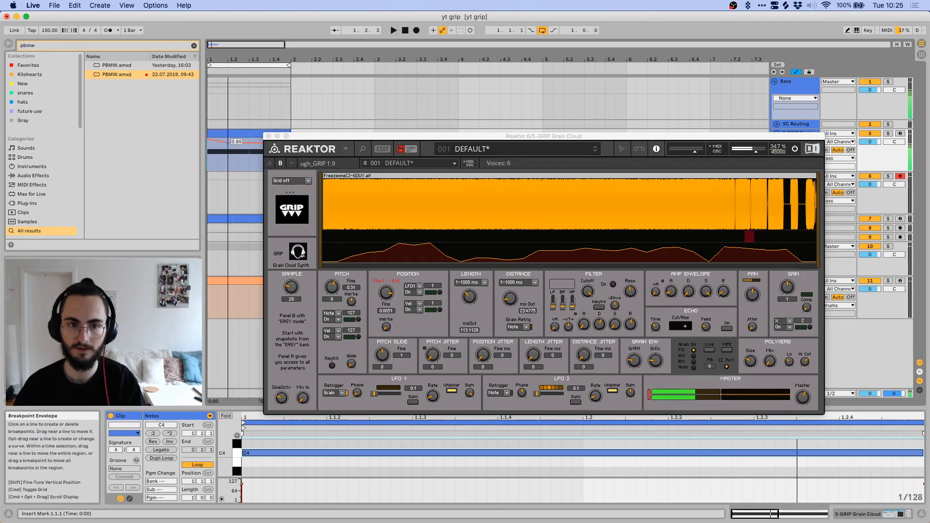
{"action": "left_click", "coordinate": [393, 30]}
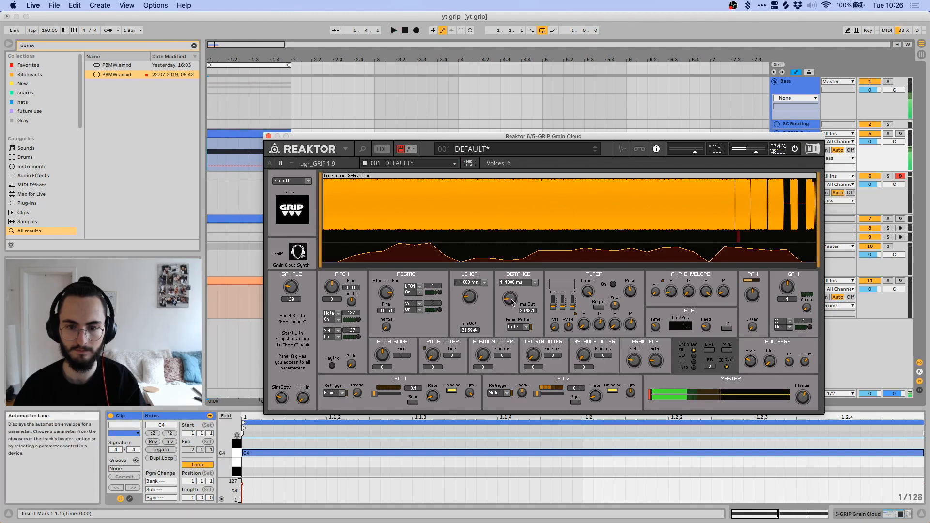
{"action": "left_click", "coordinate": [394, 30]}
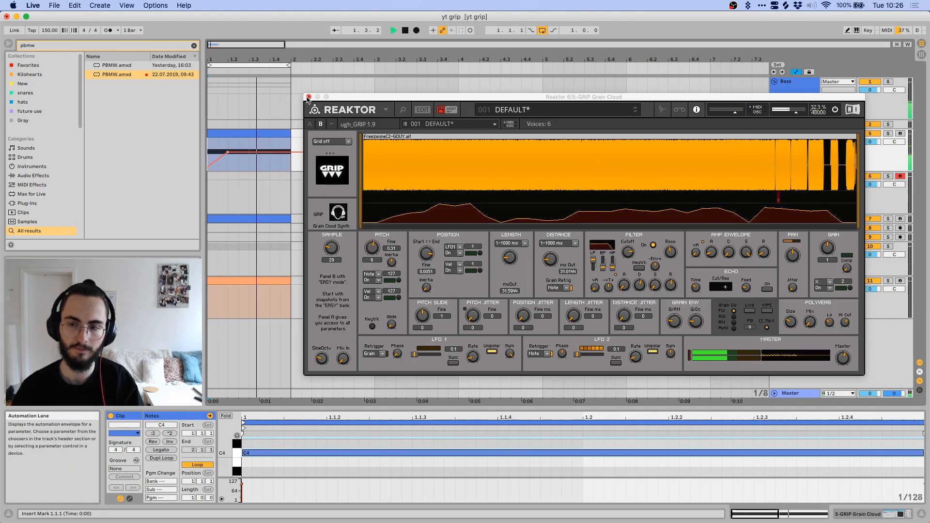
{"action": "left_click", "coordinate": [308, 96]}
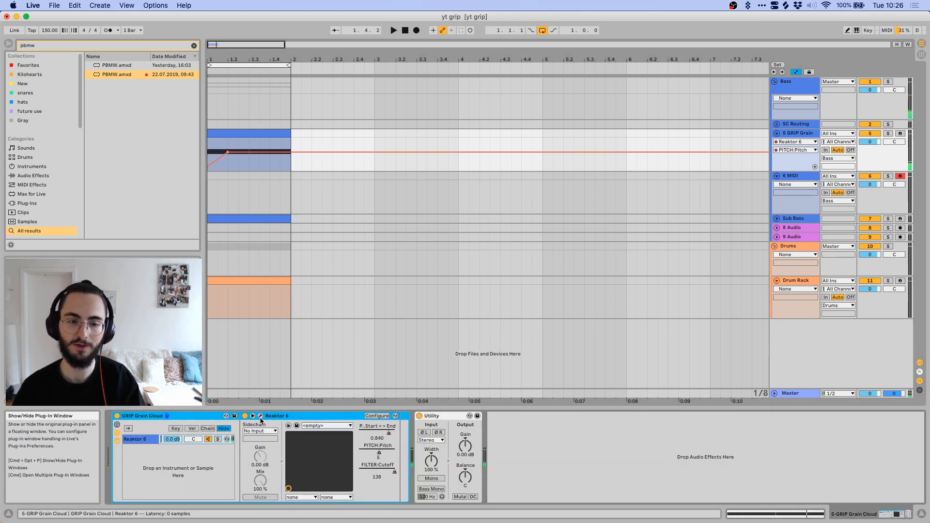
Step: Bring the GRIP Grain Cloud plug-in window back up from the Reaktor 6 device header
{"action": "left_click", "coordinate": [254, 416]}
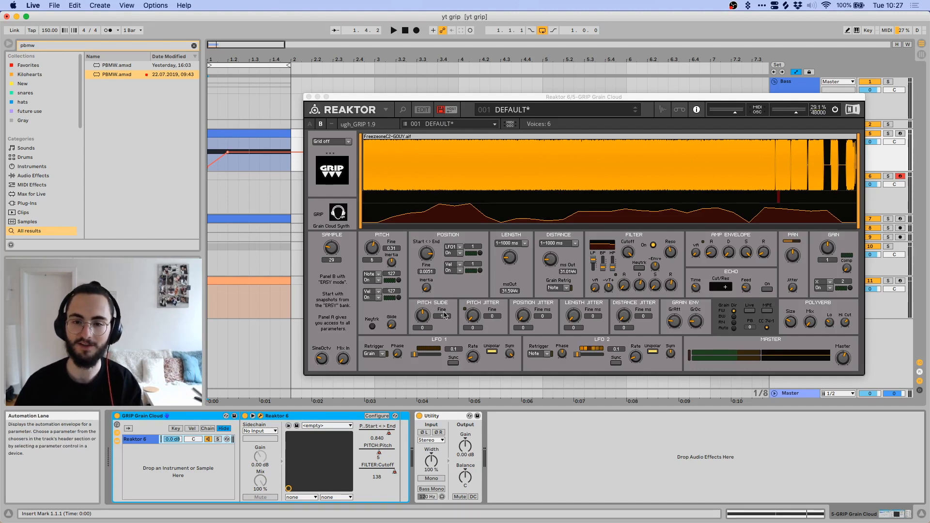
Step: Try Grid modes Length Division then Tempo Division (1/16), ending with Grid off and grains retriggered on the grid
{"action": "left_click", "coordinate": [331, 141]}
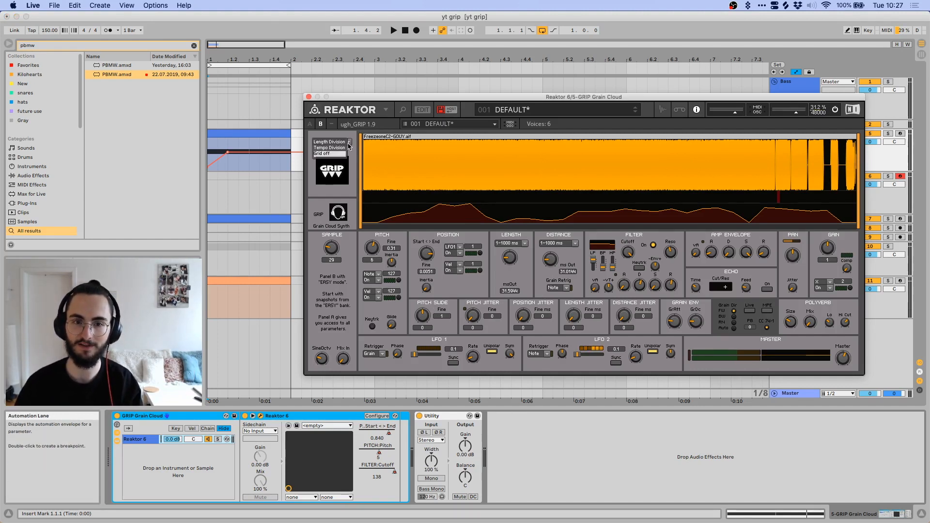
{"action": "left_click", "coordinate": [330, 141]}
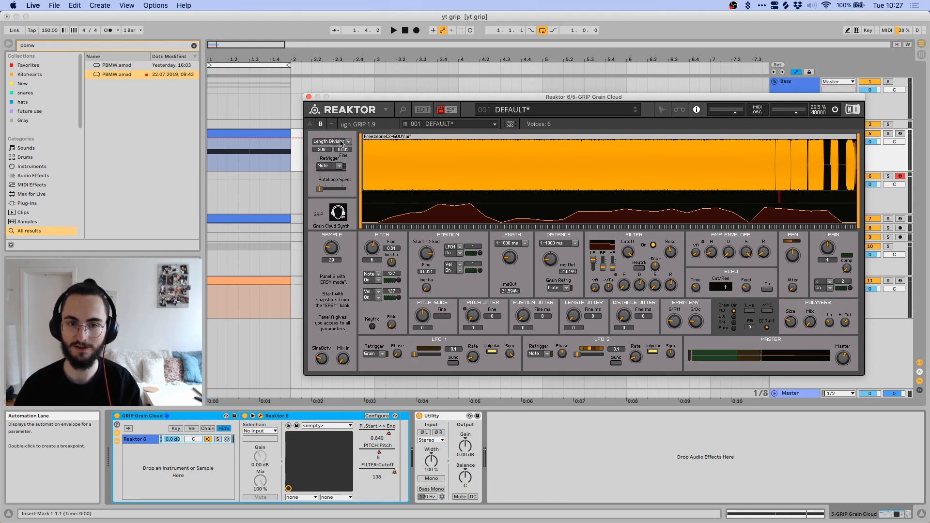
{"action": "left_click", "coordinate": [332, 141]}
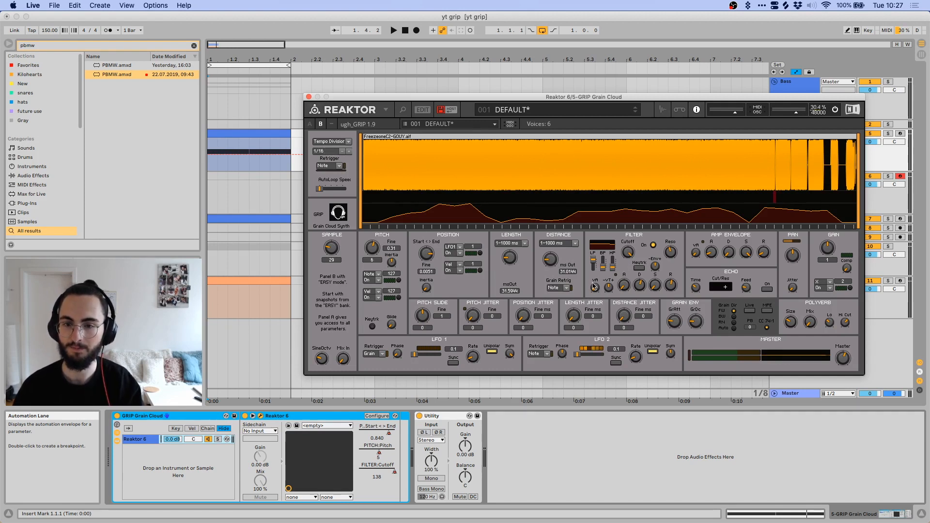
{"action": "left_click", "coordinate": [558, 287]}
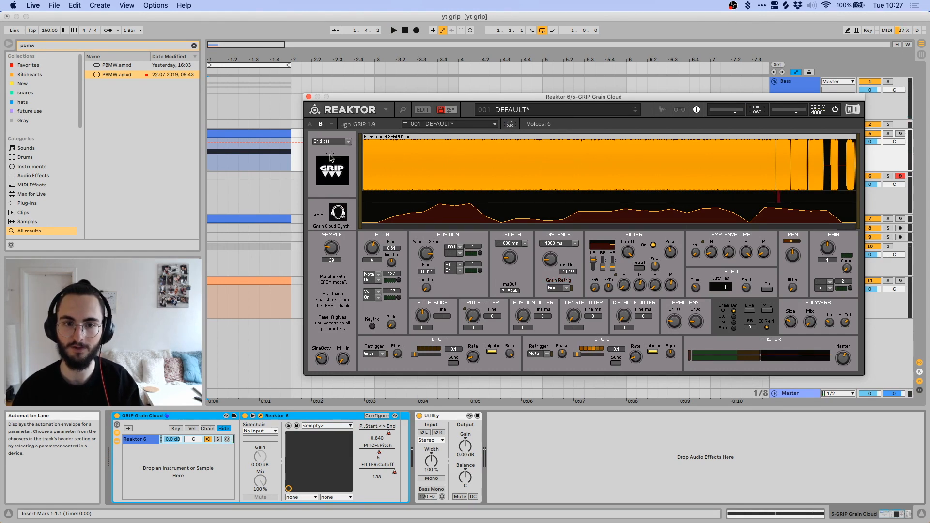
{"action": "mouse_move", "coordinate": [560, 219]}
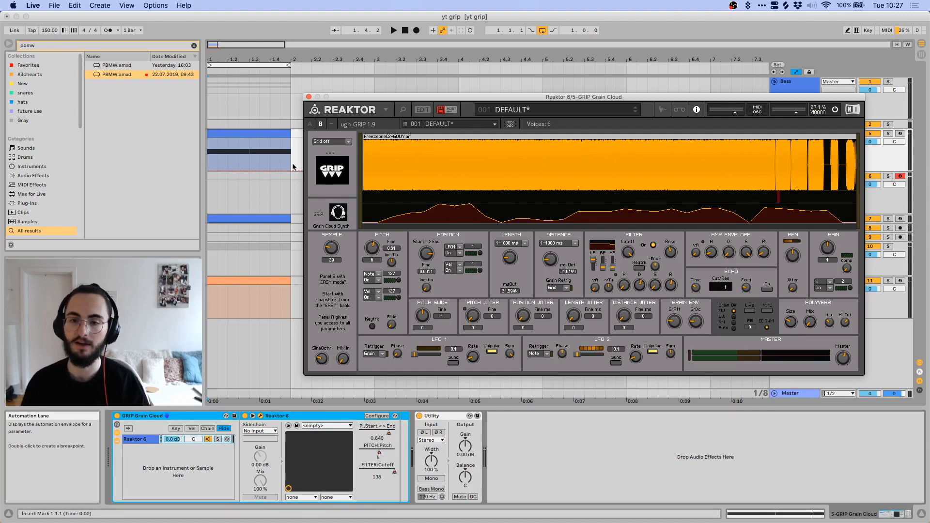
{"action": "mouse_move", "coordinate": [322, 318]}
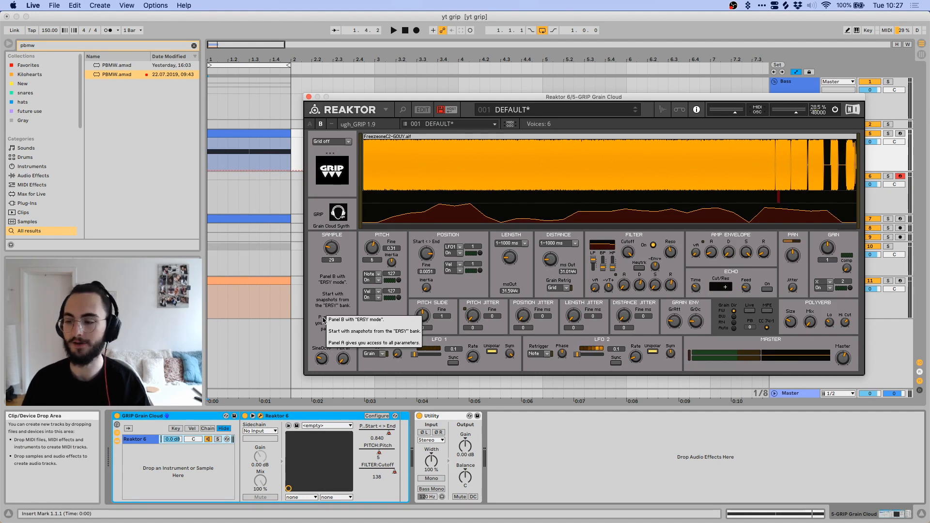